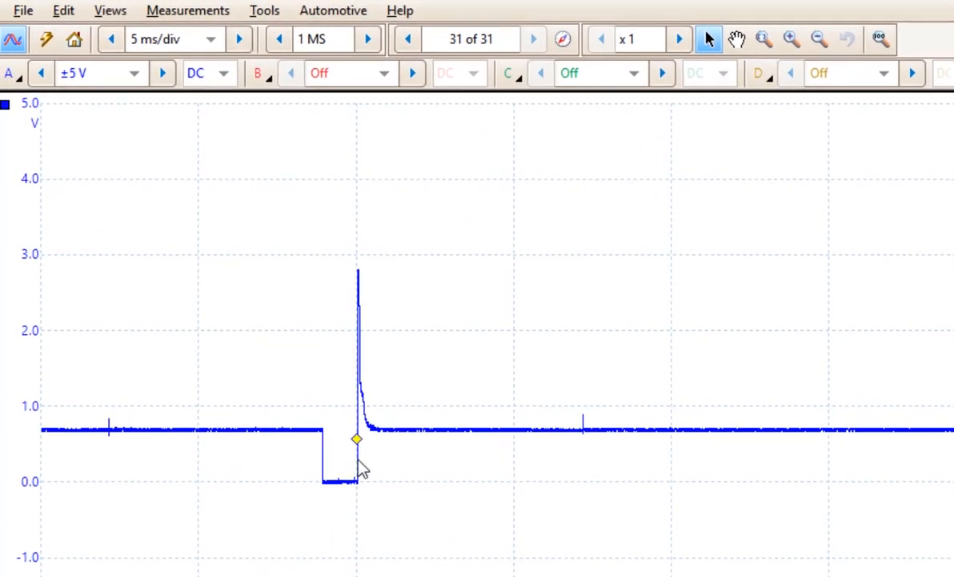
mouse_move(188, 64)
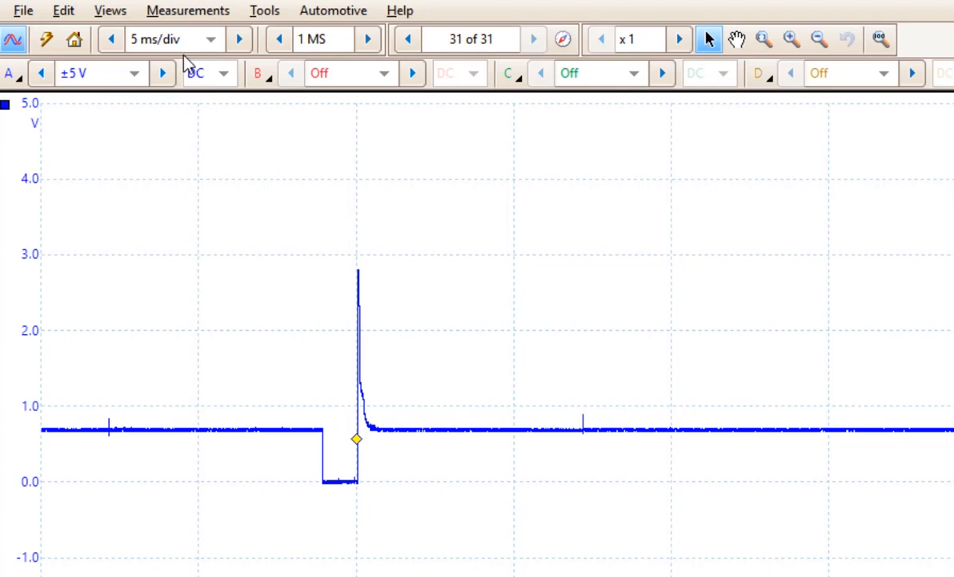
mouse_move(132, 87)
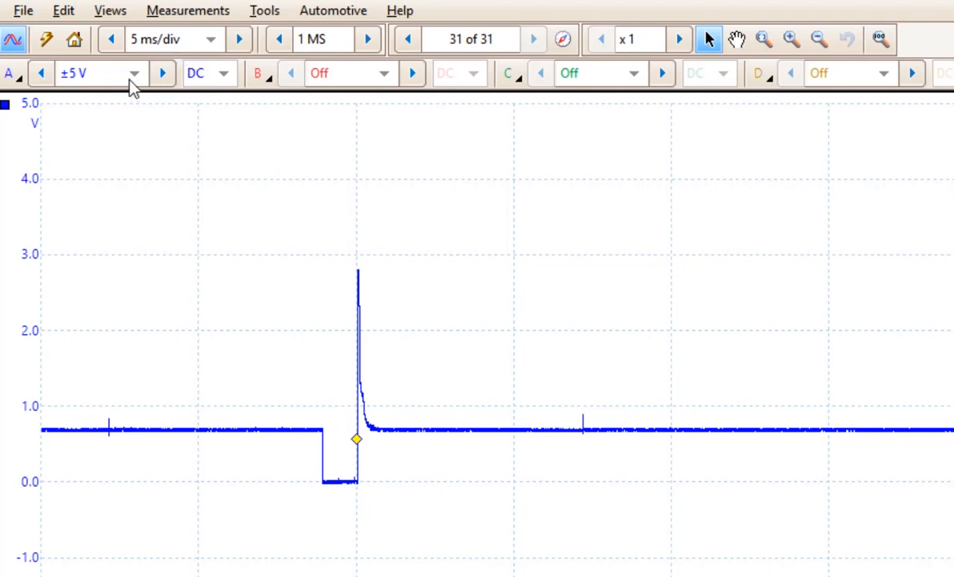
mouse_move(97, 73)
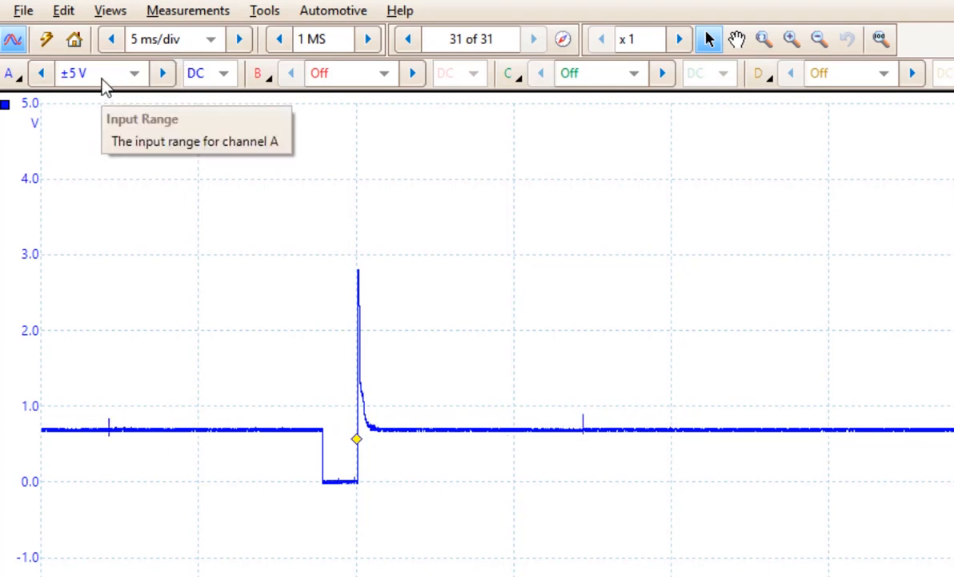
mouse_move(12, 73)
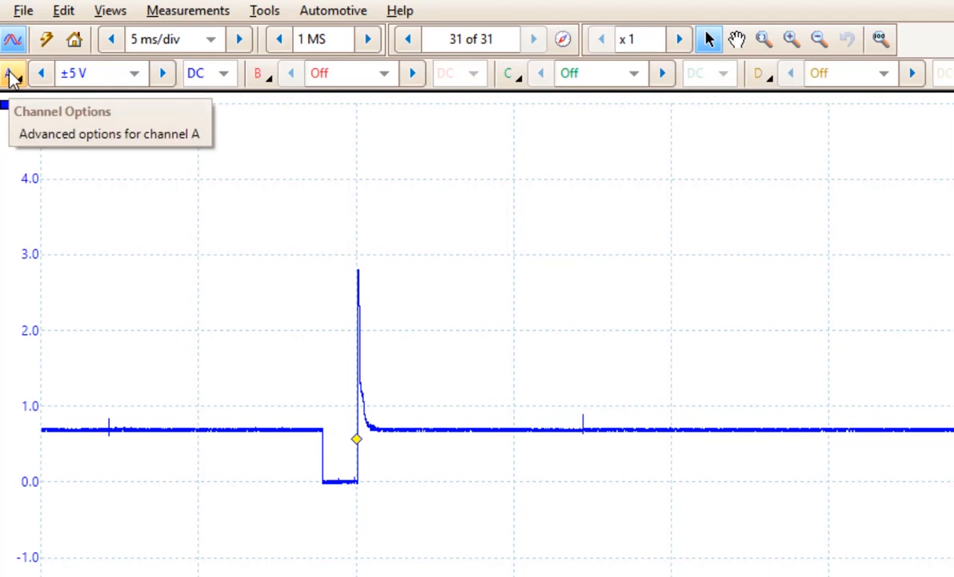
Raise channel A's vertical scale to 2.00 in Channel Options
click(13, 72)
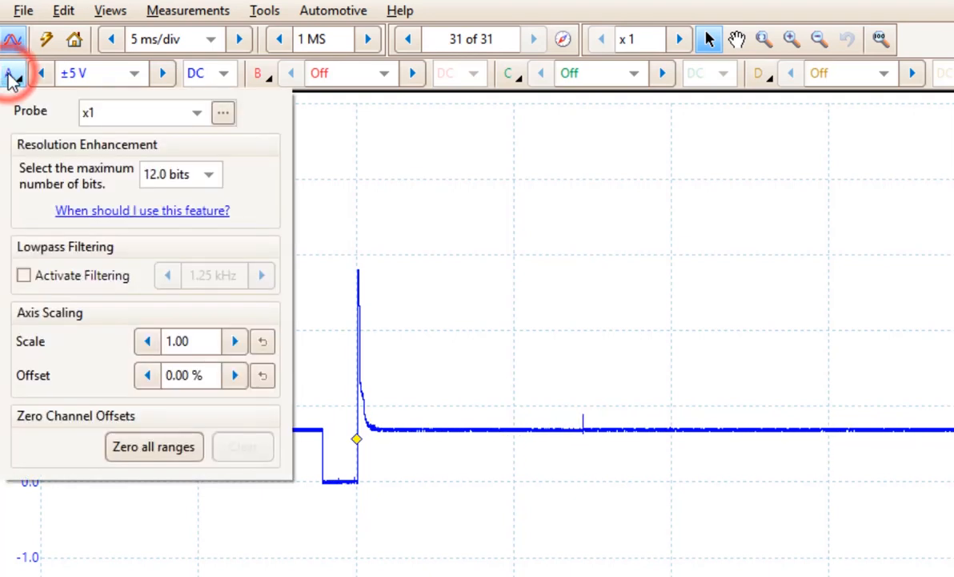
mouse_move(36, 223)
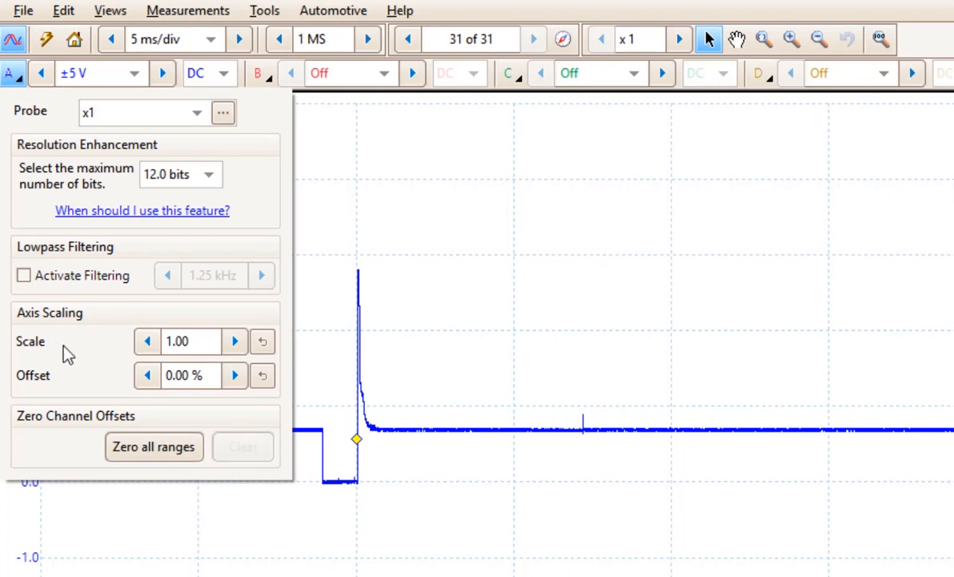
click(234, 340)
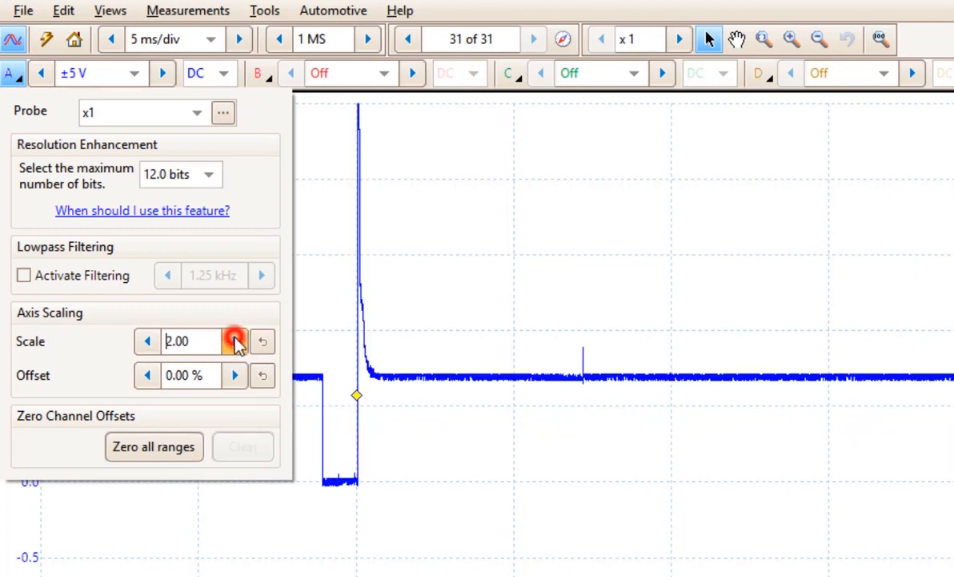
click(235, 340)
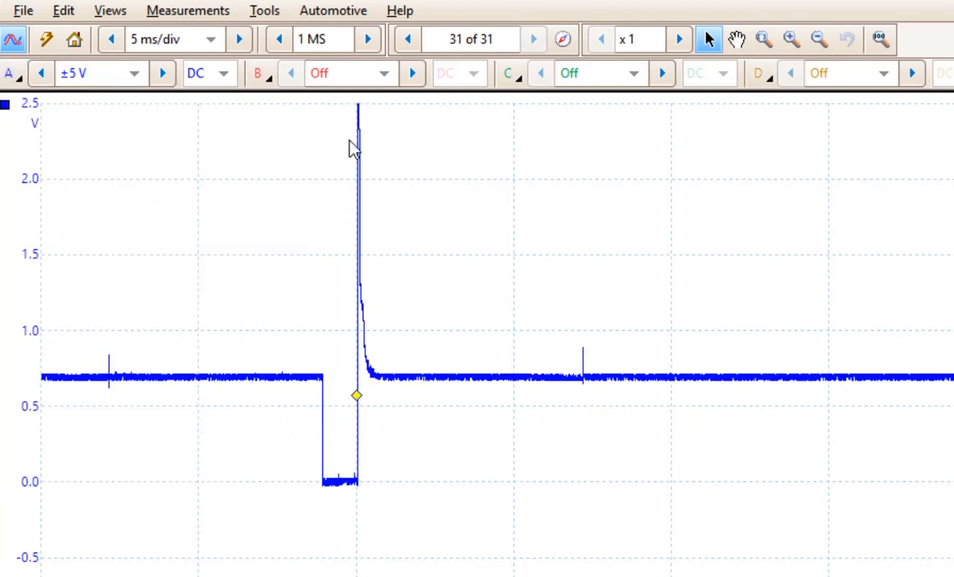
mouse_move(53, 120)
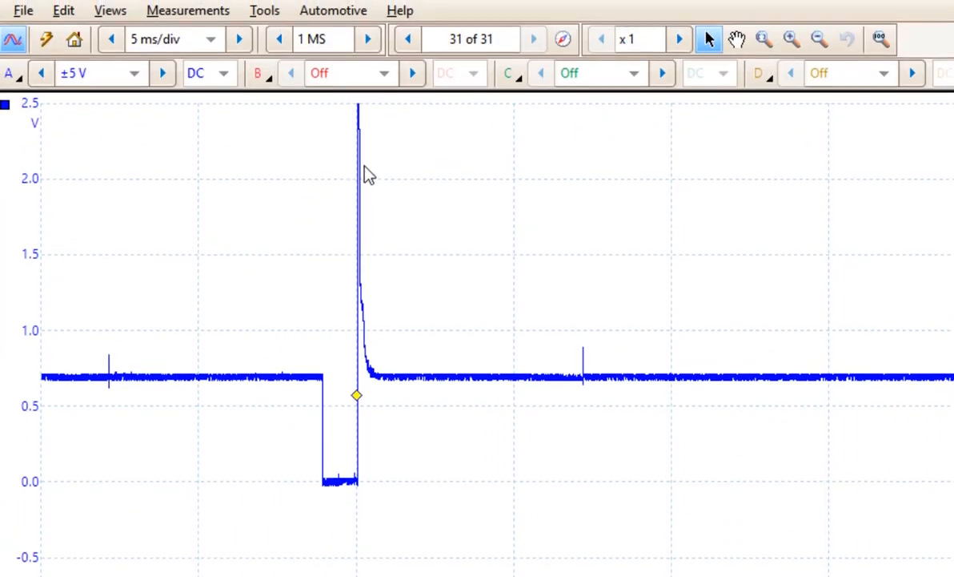
mouse_move(382, 143)
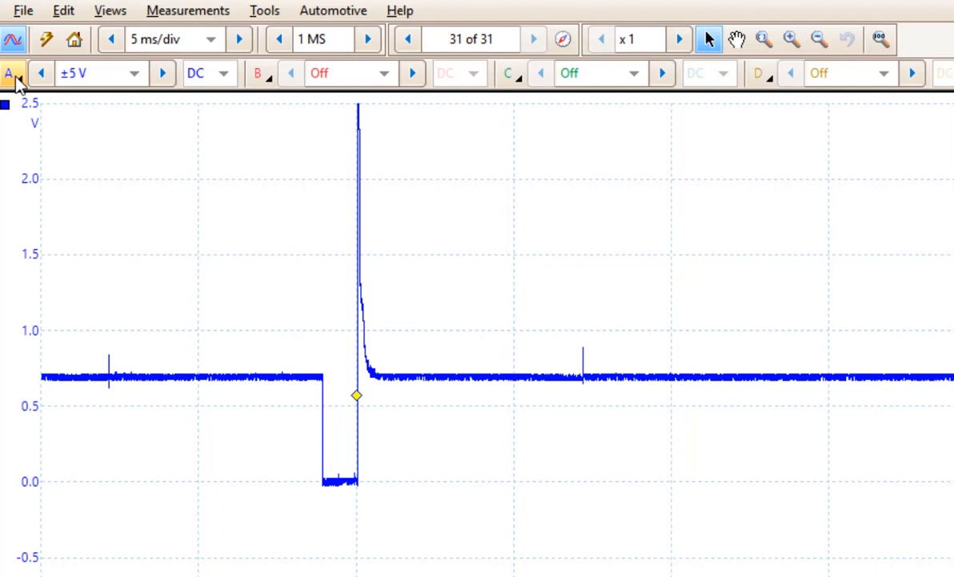
Lower channel A's offset twice so the axis reaches 3.5 V
click(10, 73)
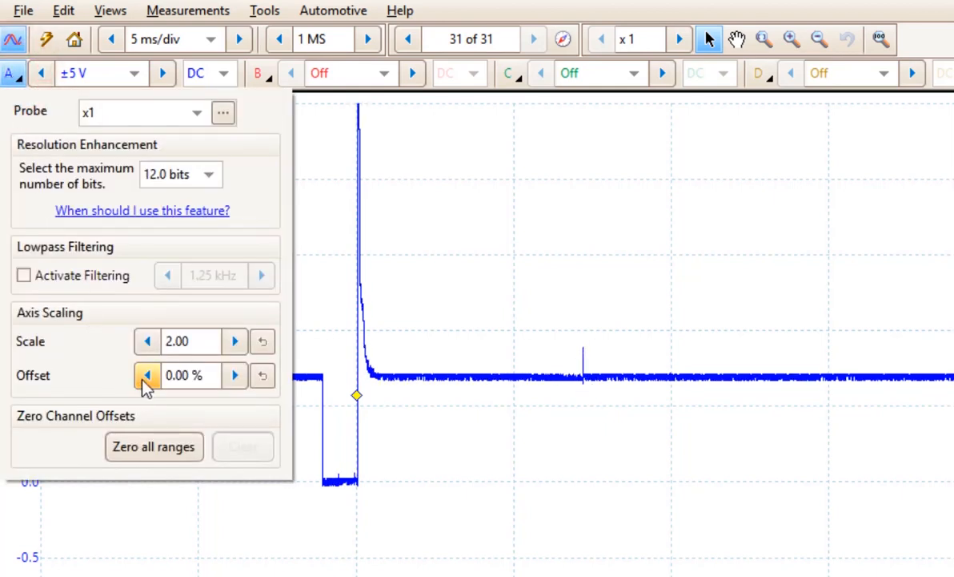
click(147, 375)
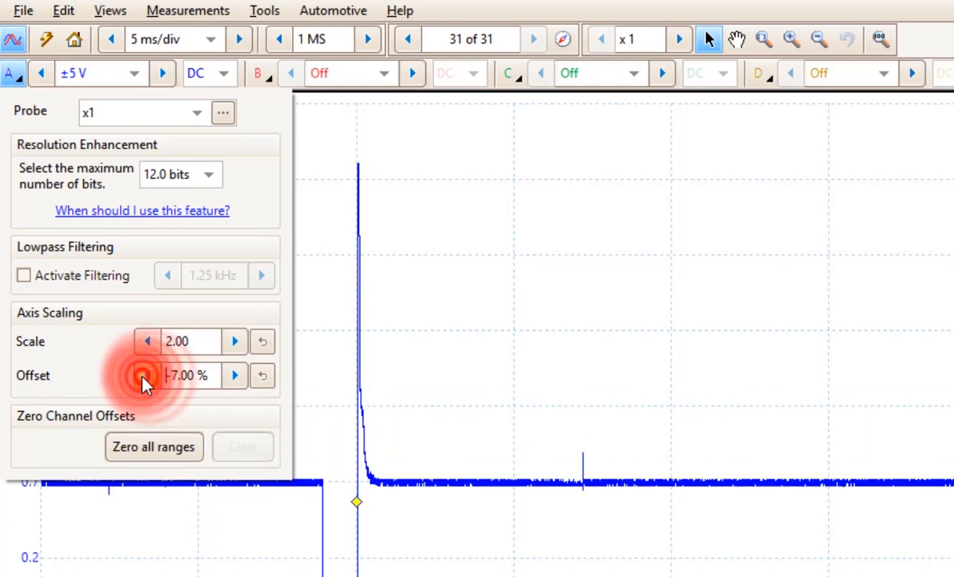
click(147, 375)
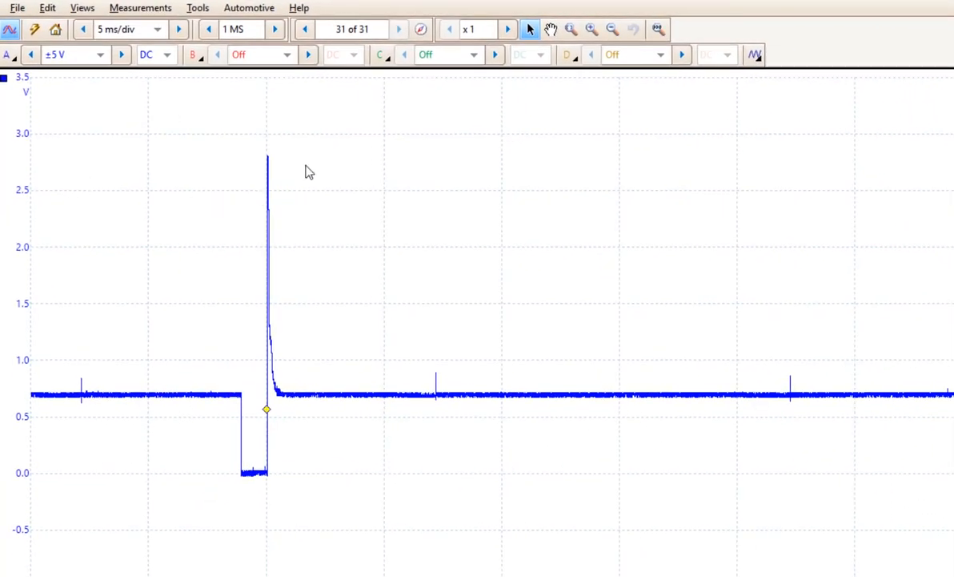
mouse_move(277, 167)
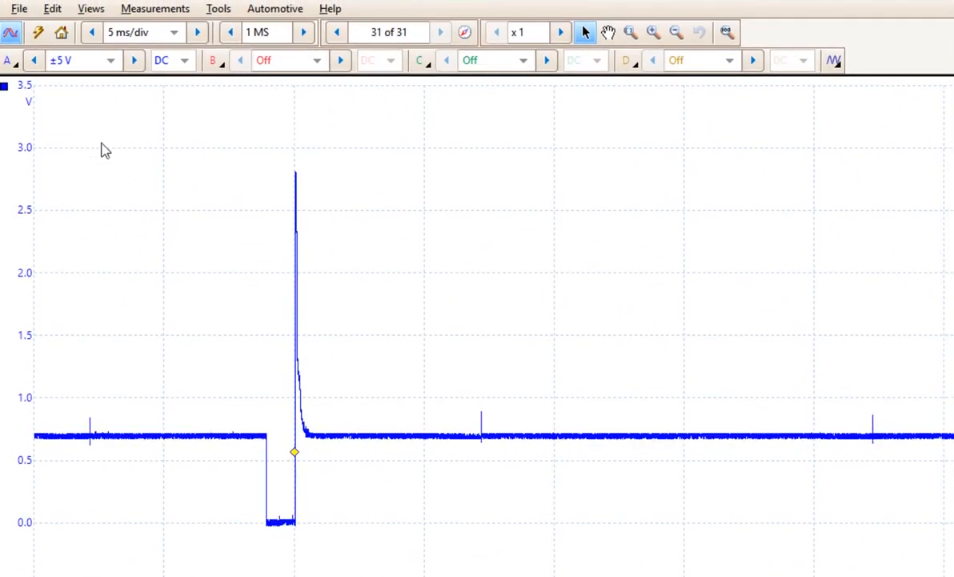
mouse_move(271, 300)
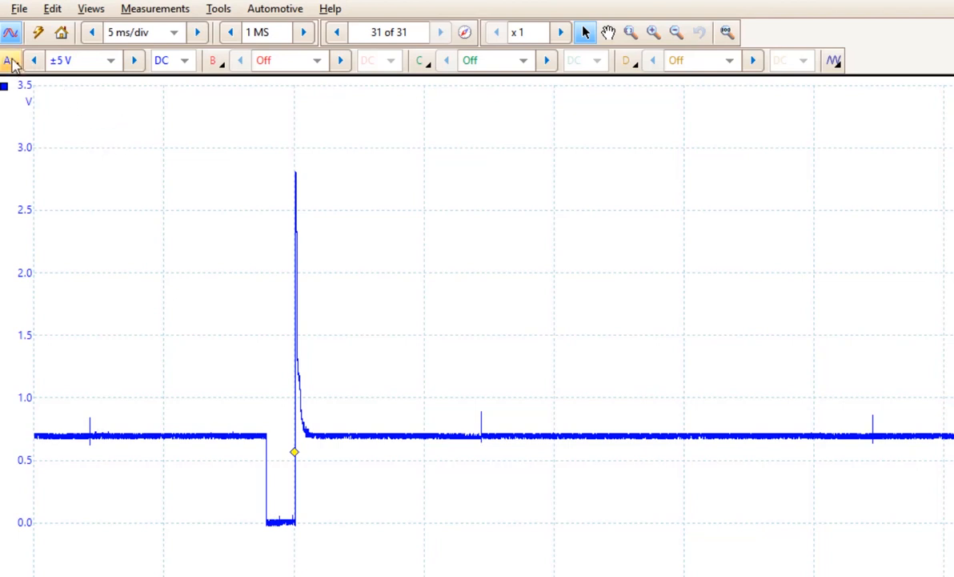
Raise channel A's vertical scale to 3.00
click(10, 60)
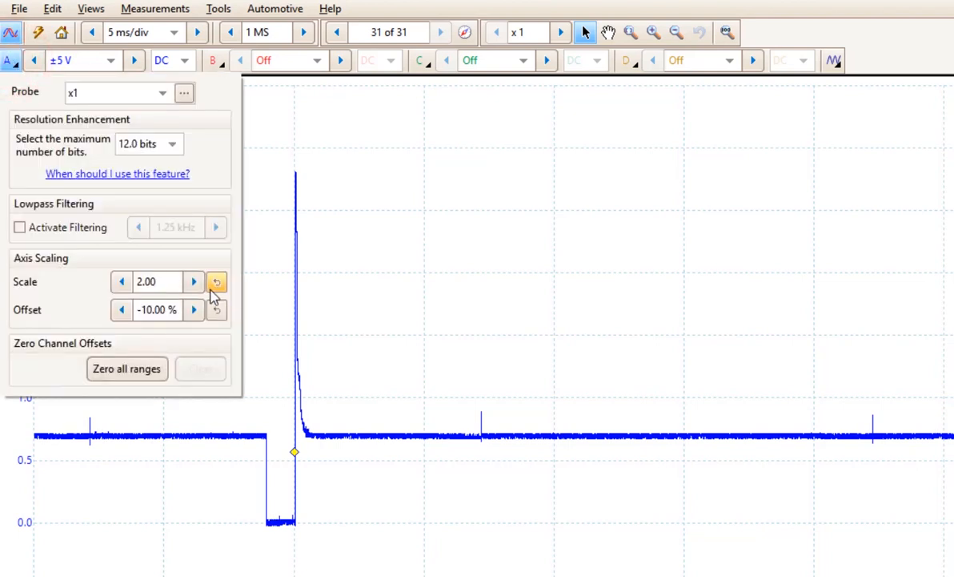
click(194, 281)
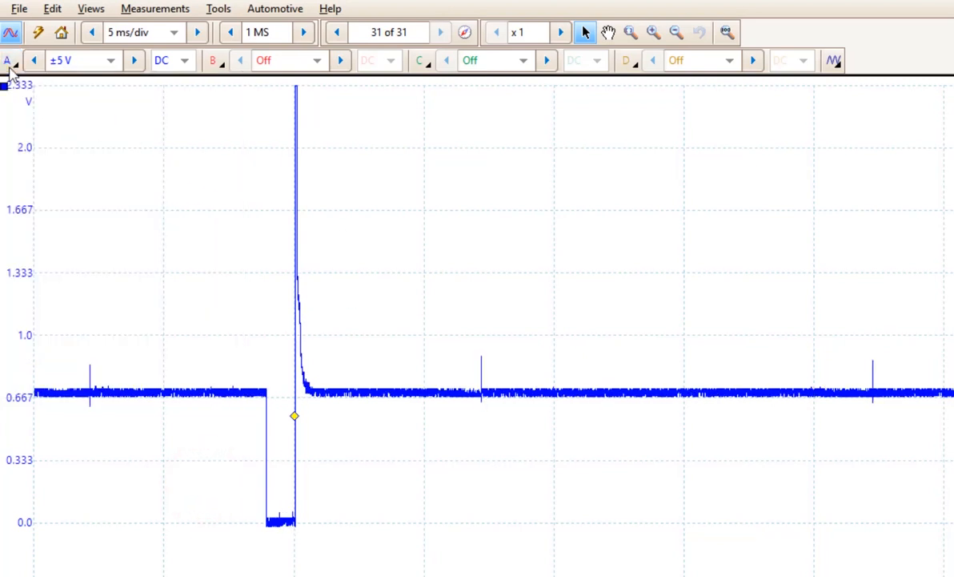
Lower channel A's offset to about -15% to fit the spike
click(8, 60)
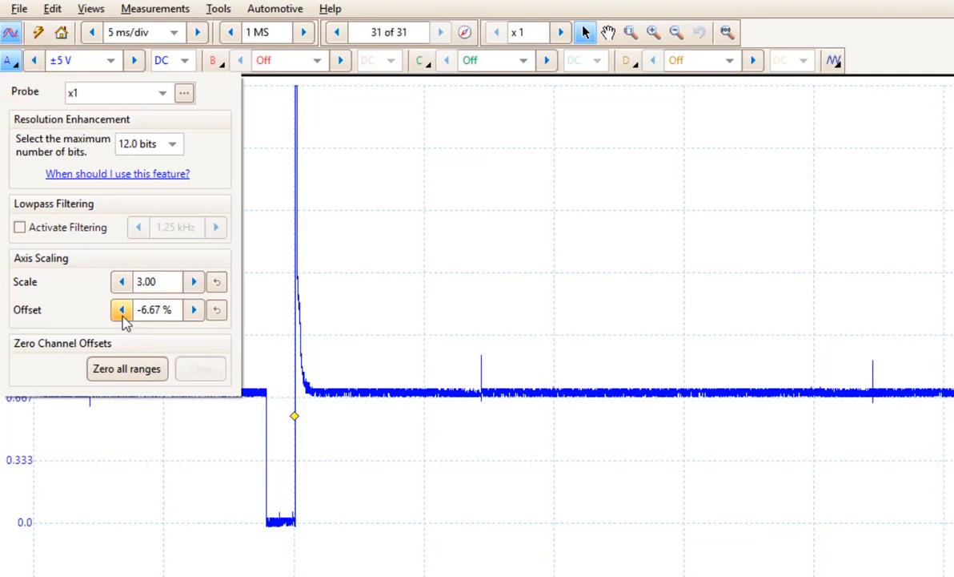
click(121, 309)
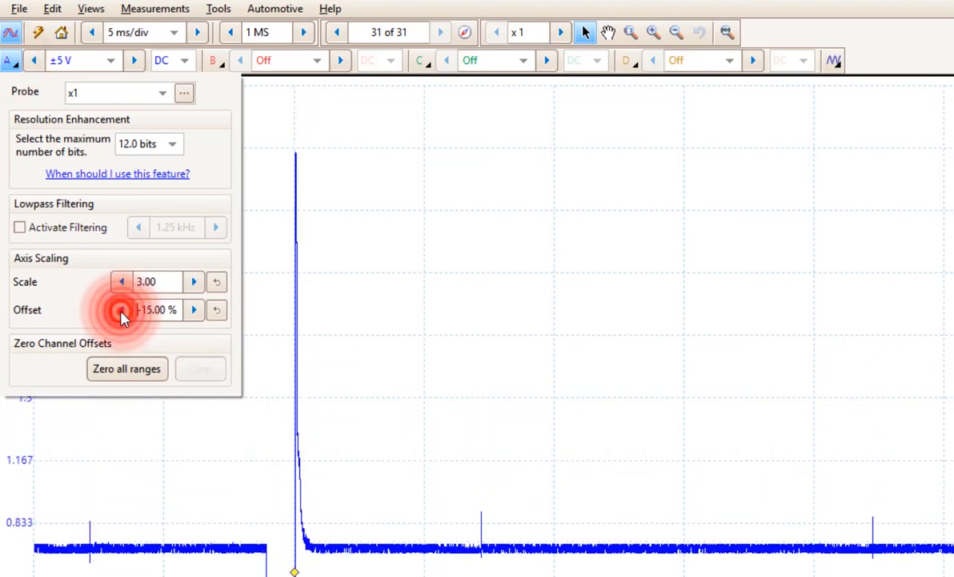
click(122, 309)
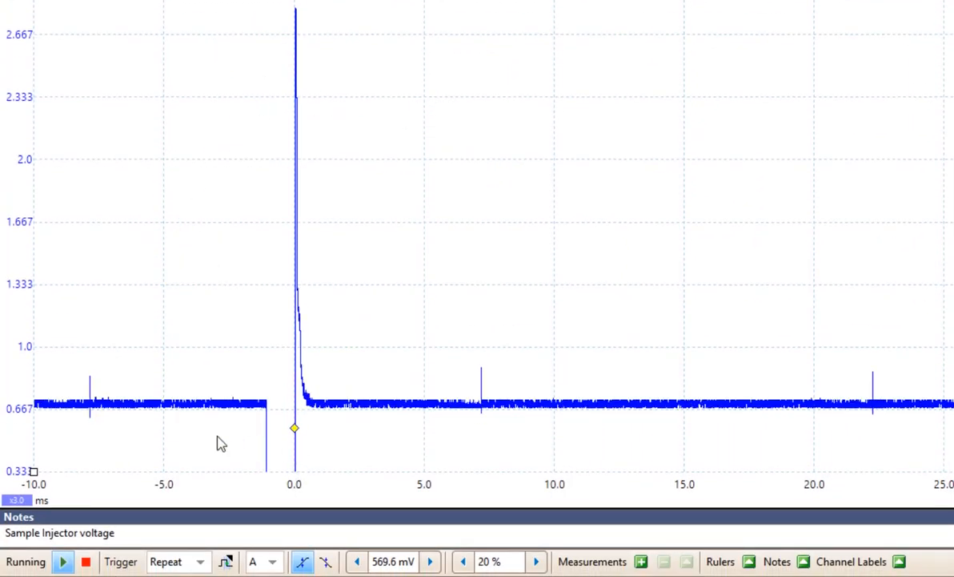
mouse_move(353, 293)
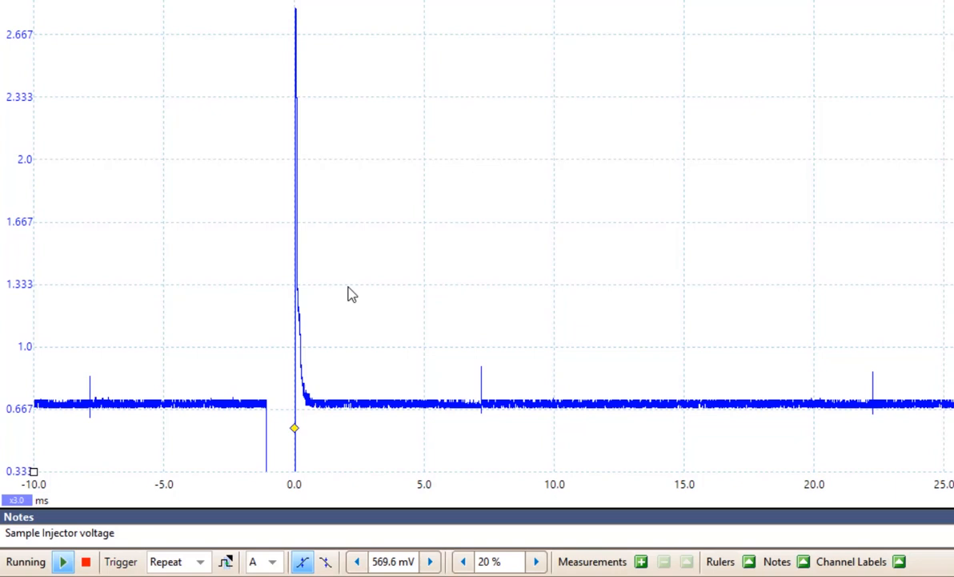
Push channel A's offset to -20%, lifting the axis to about 3.17 V
click(14, 22)
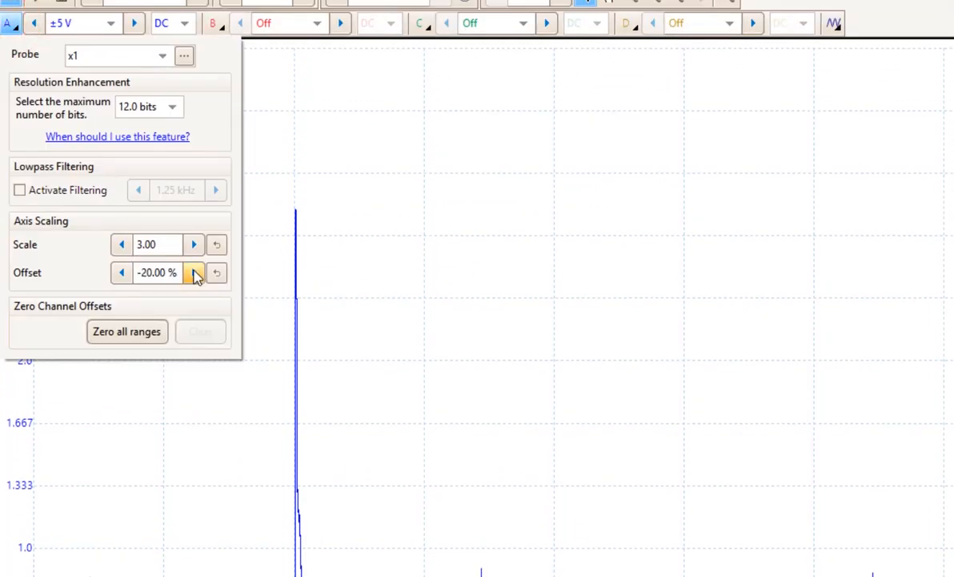
click(194, 272)
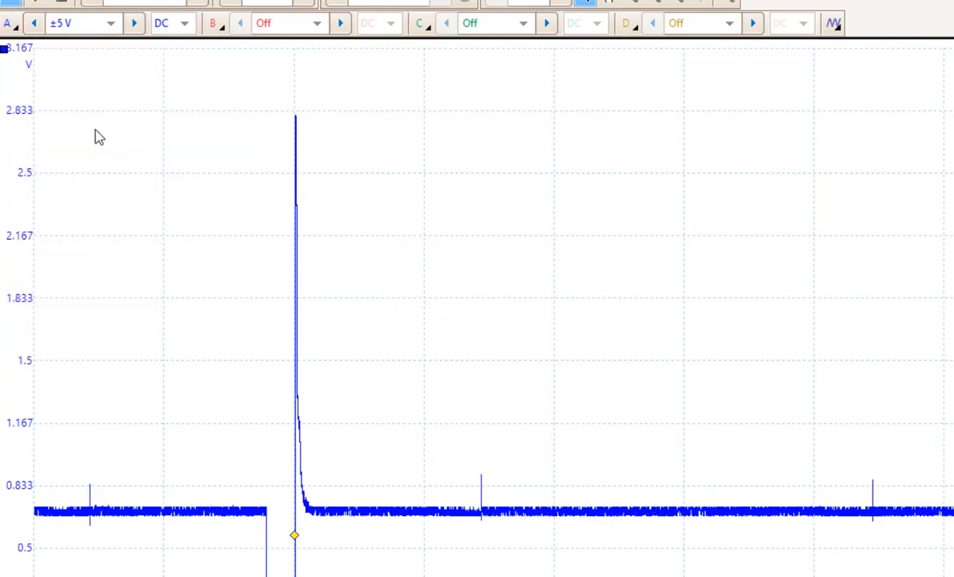
mouse_move(66, 74)
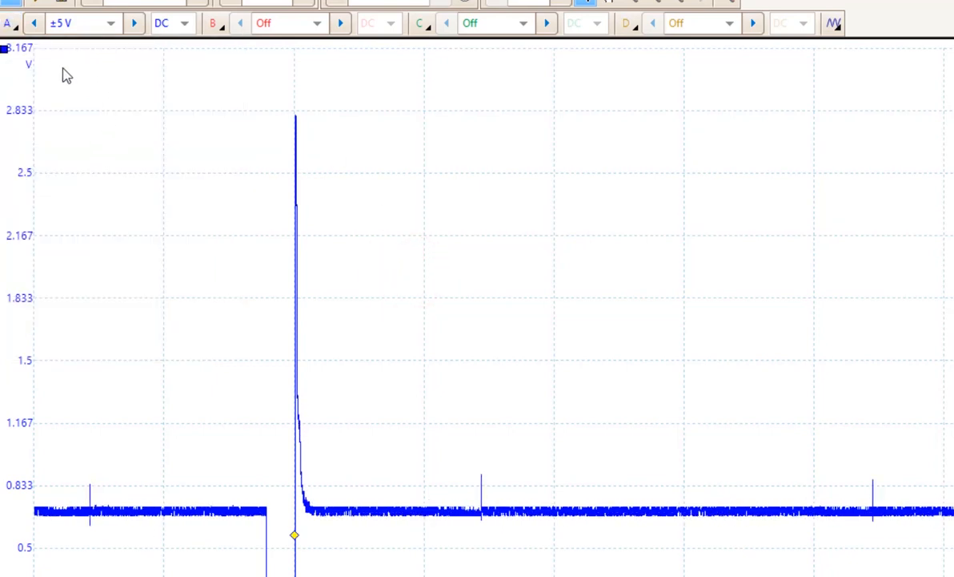
mouse_move(48, 68)
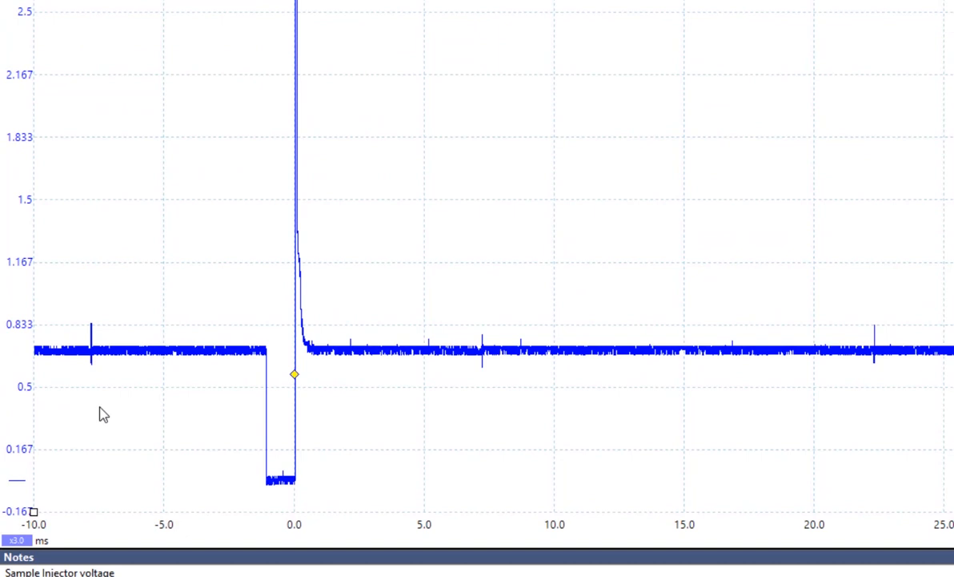
mouse_move(71, 505)
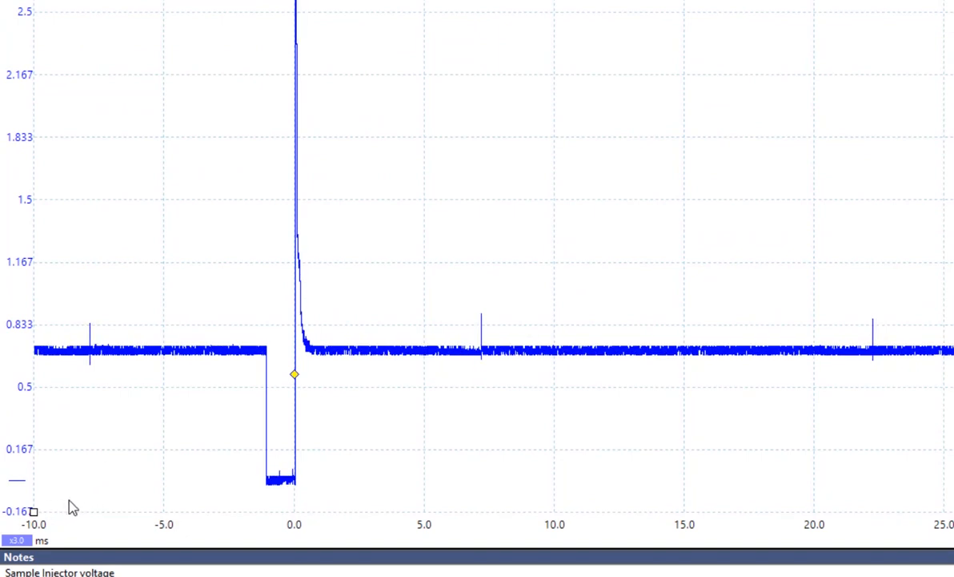
mouse_move(66, 473)
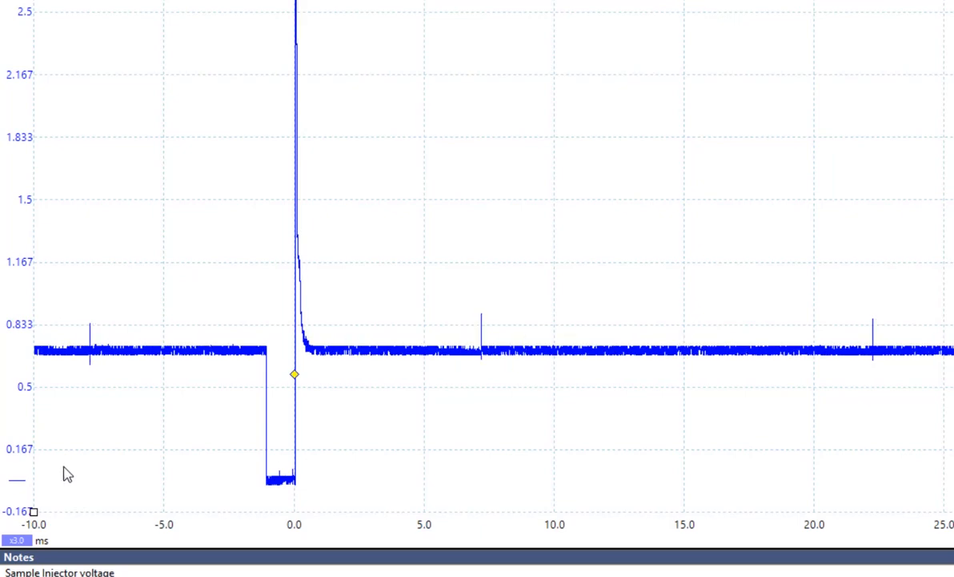
mouse_move(239, 215)
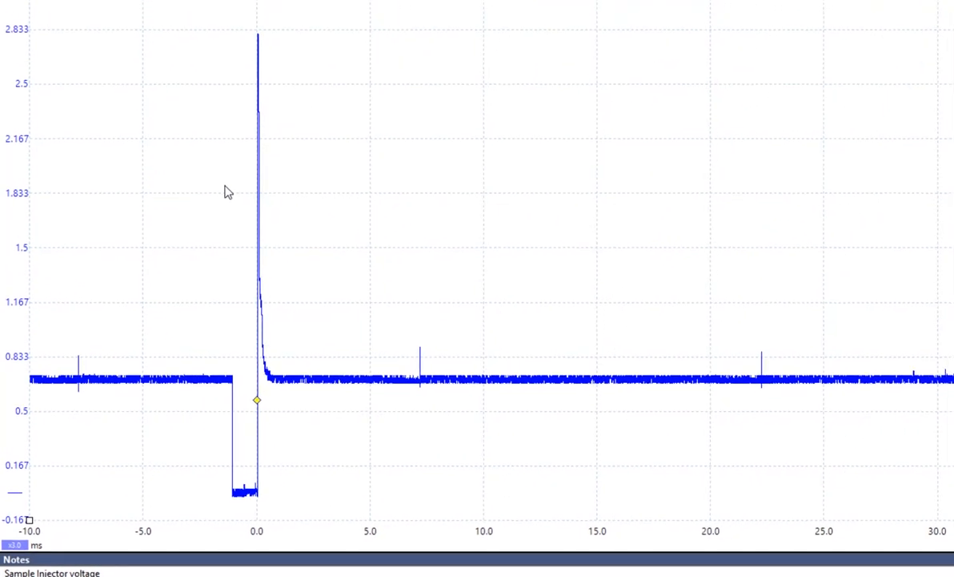
mouse_move(215, 87)
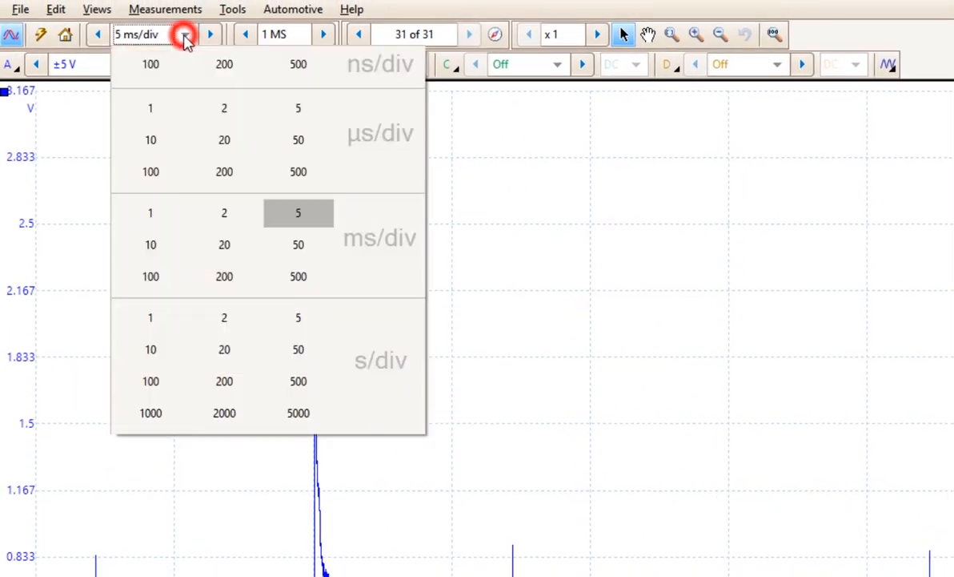
Choose 1 ms/div from the timebase dropdown
click(150, 213)
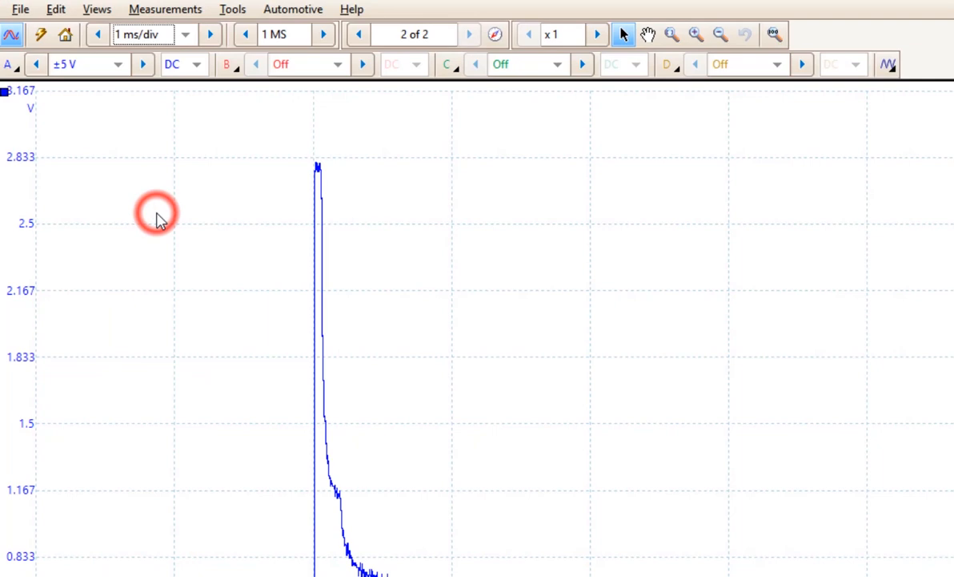